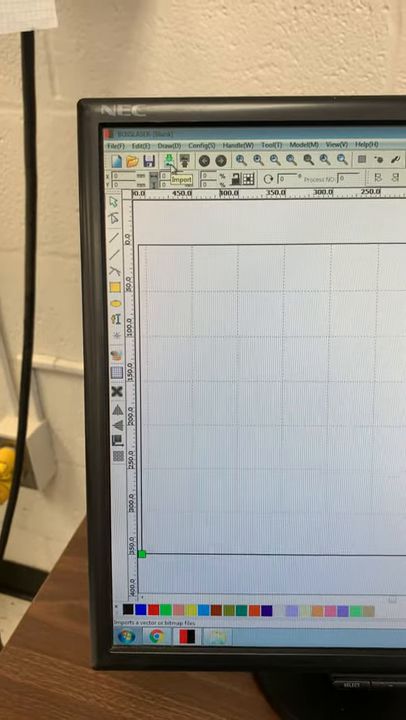
# - Open the import window to bring in the two-gear DXF file
pyautogui.click(155, 176)
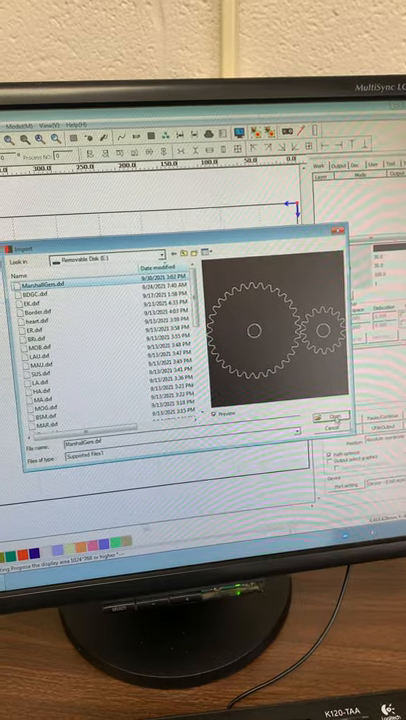
pyautogui.click(325, 415)
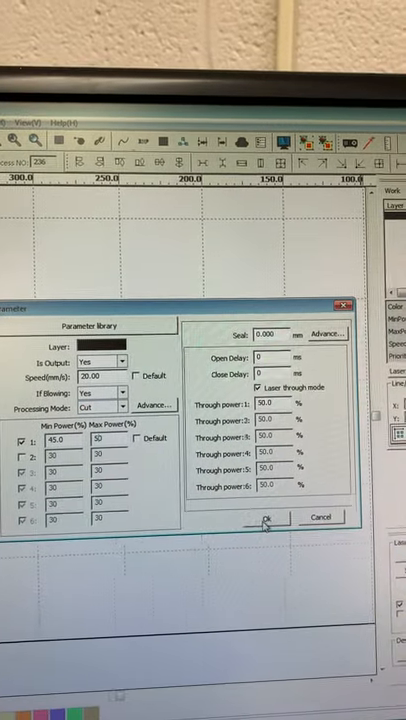
# - Confirm the black layer's cut settings: 20 mm/s, 45–50% power
pyautogui.click(260, 518)
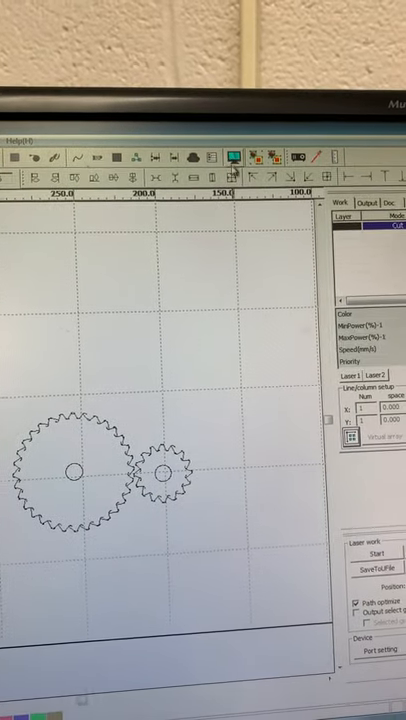